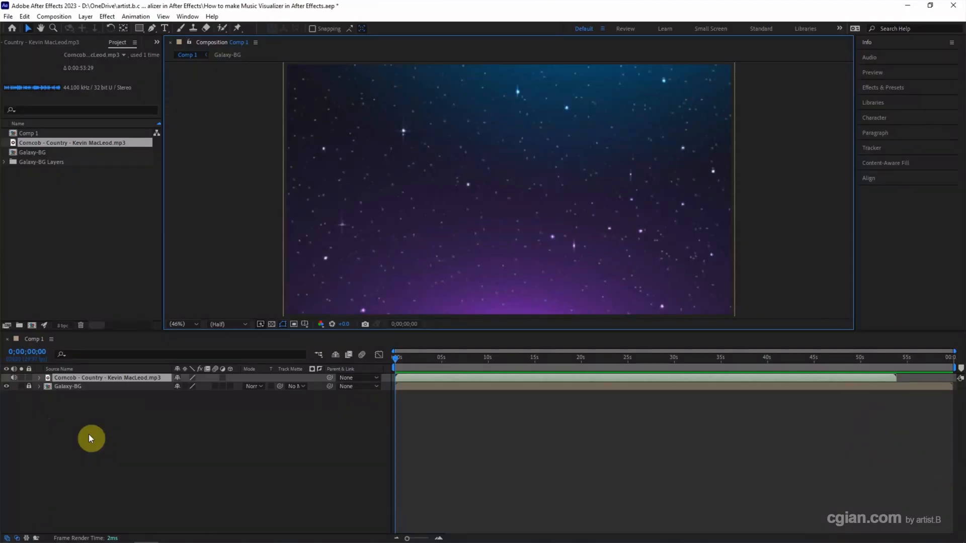
Create a full-comp black solid layer, Black Solid 1, keeping black in Solid Settings
{"action": "right_click", "coordinate": [90, 438]}
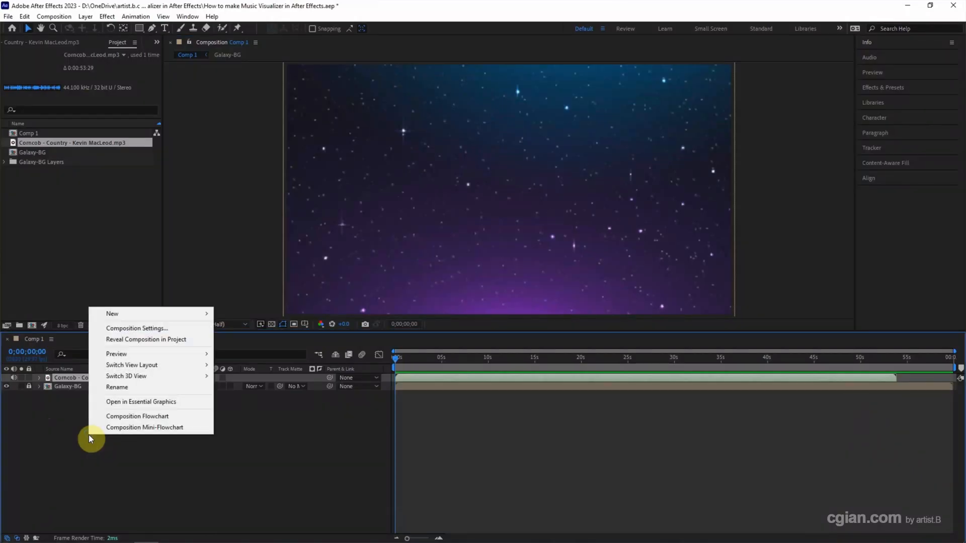
{"action": "mouse_move", "coordinate": [112, 314]}
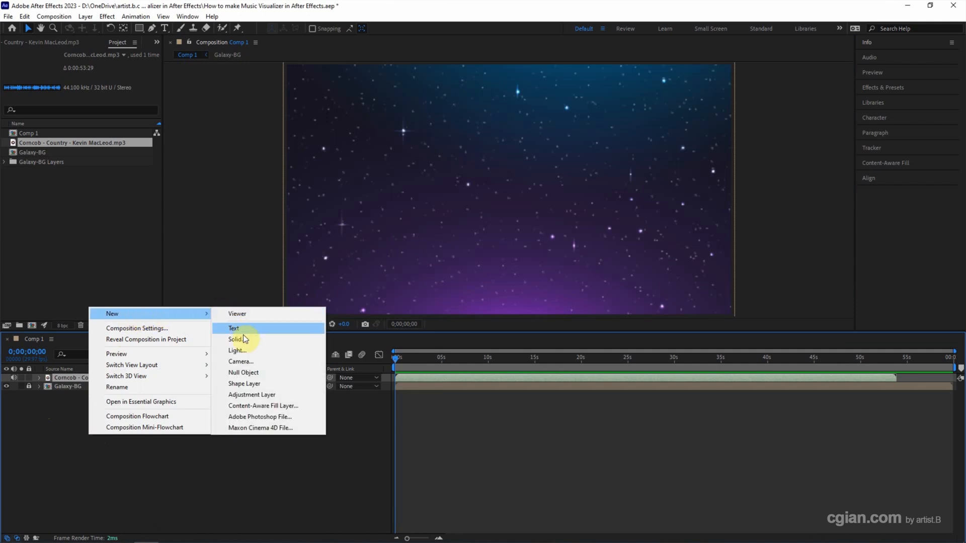
{"action": "left_click", "coordinate": [235, 339]}
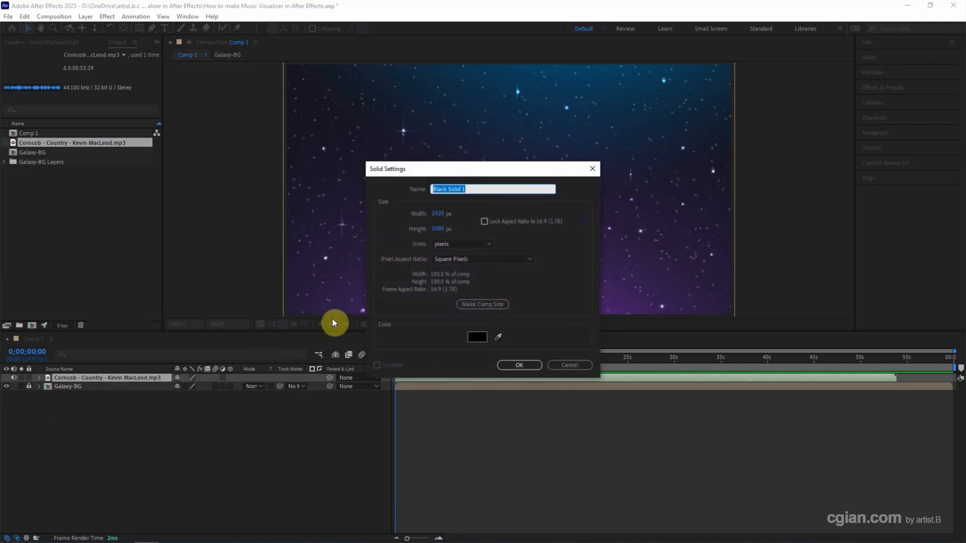
{"action": "left_click", "coordinate": [477, 337]}
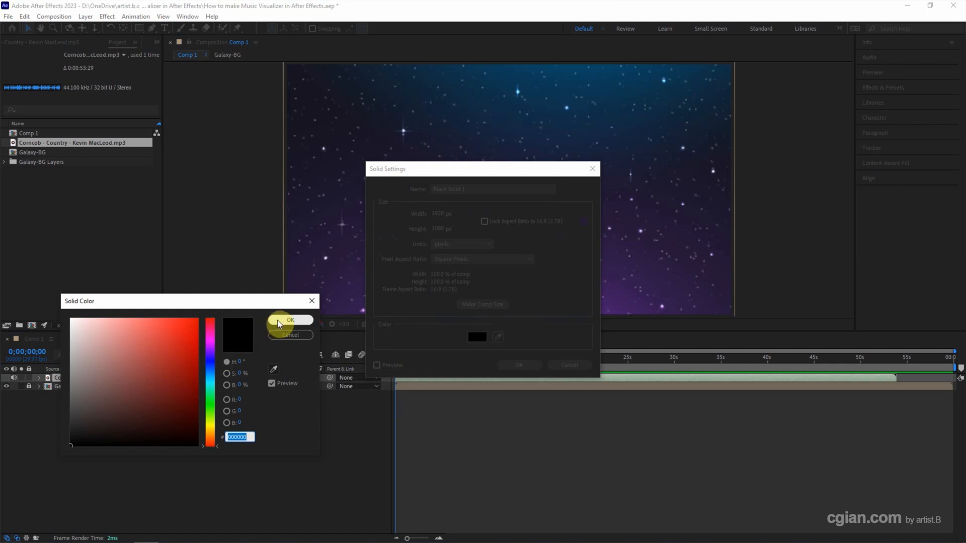
{"action": "left_click", "coordinate": [290, 320]}
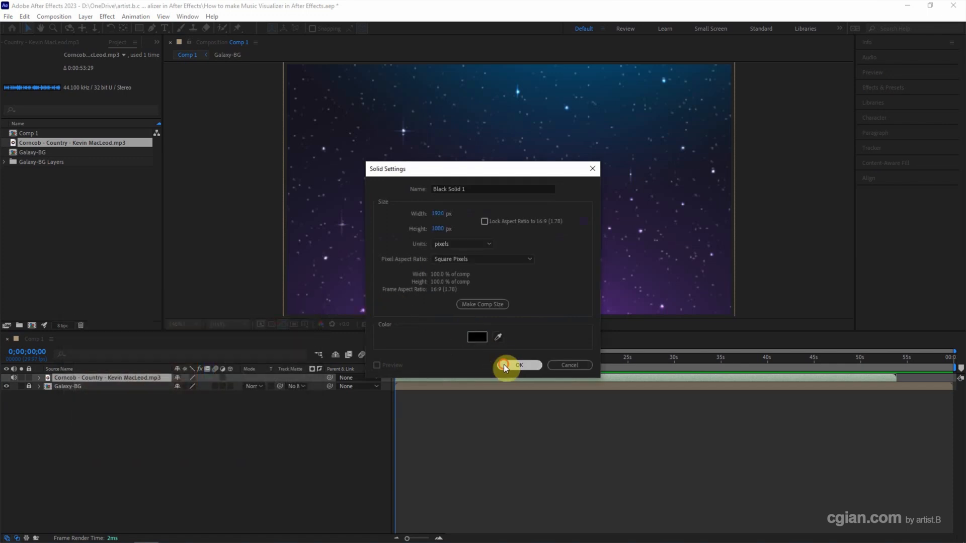
{"action": "left_click", "coordinate": [519, 364]}
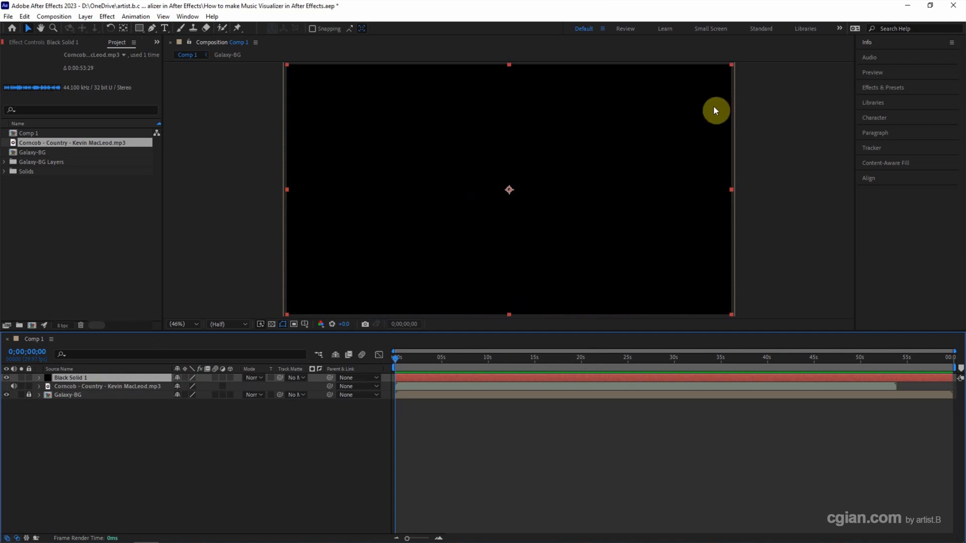
Apply the Audio Spectrum effect from Effects & Presets to Black Solid 1
{"action": "left_click", "coordinate": [882, 86]}
{"action": "type", "text": "Audio Spectrum"}
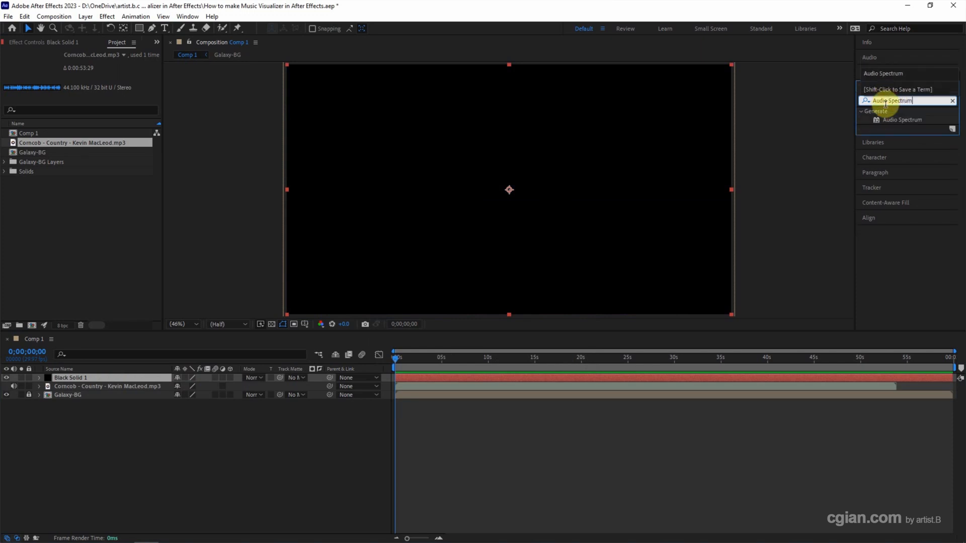
{"action": "double_click", "coordinate": [903, 120]}
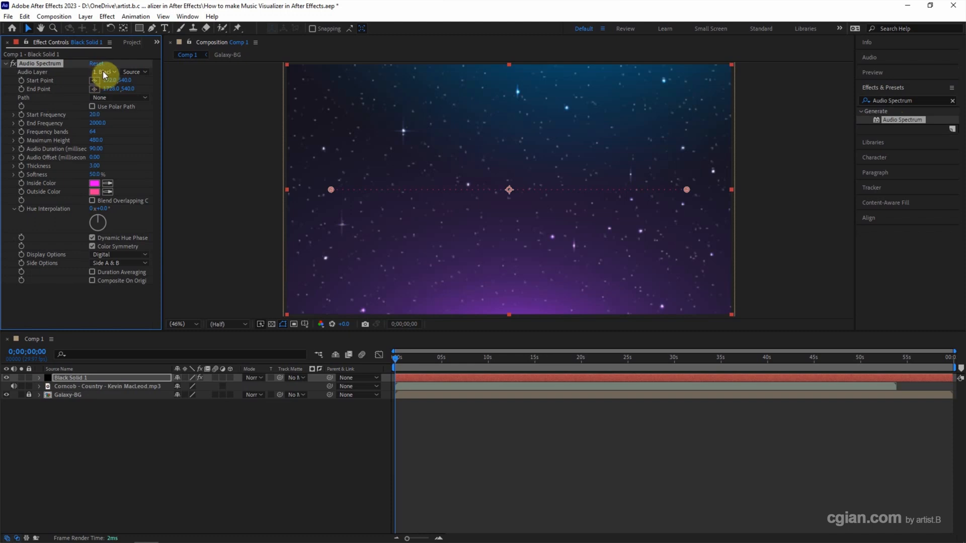
Set Audio Spectrum's Audio Layer to the Comcob - Country - Kevin MacLeod.mp3 track
{"action": "left_click", "coordinate": [103, 71]}
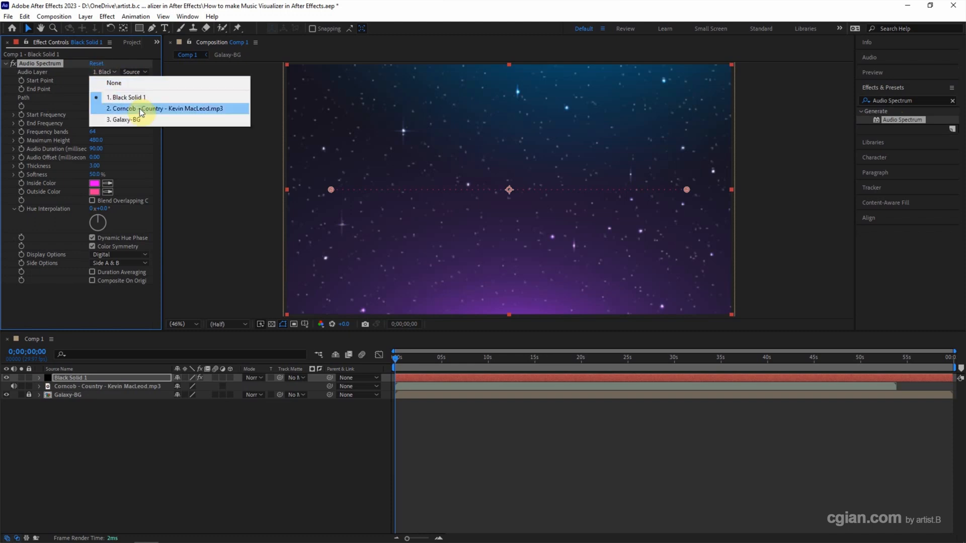
{"action": "left_click", "coordinate": [164, 109]}
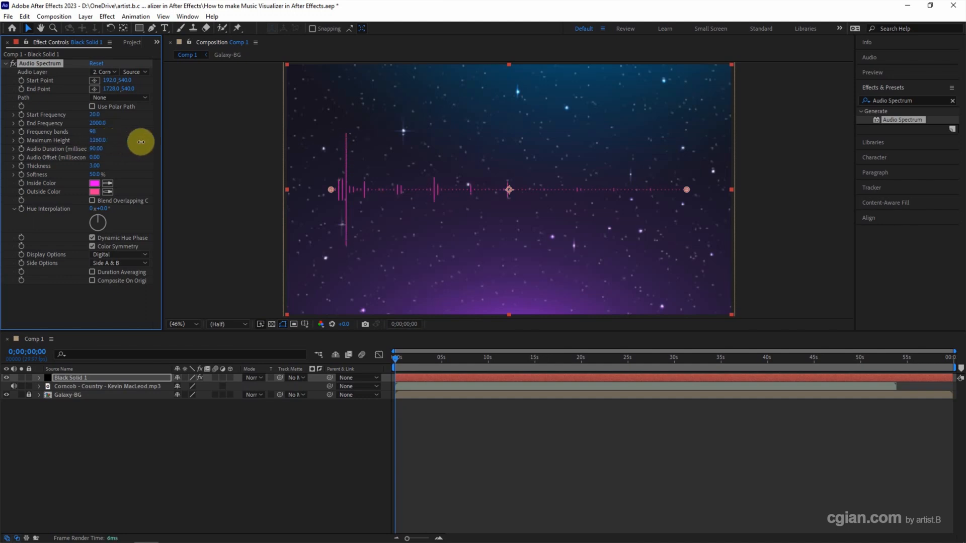
Raise the spectrum's Maximum Height to 2940 and widen Hue Interpolation for rainbow bars
{"action": "left_click_drag", "start_coordinate": [141, 142], "coordinate": [228, 146]}
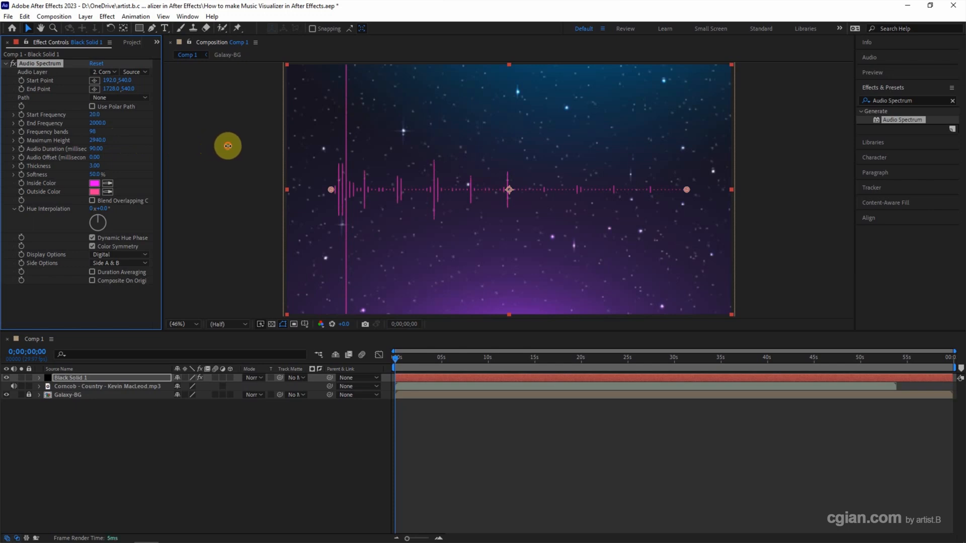
{"action": "mouse_move", "coordinate": [119, 152]}
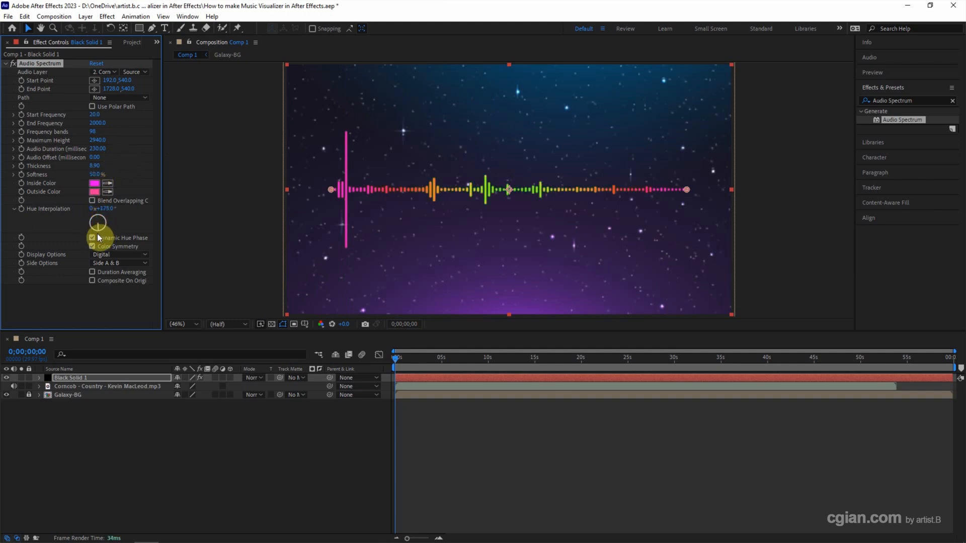
{"action": "left_click_drag", "start_coordinate": [97, 223], "coordinate": [84, 240]}
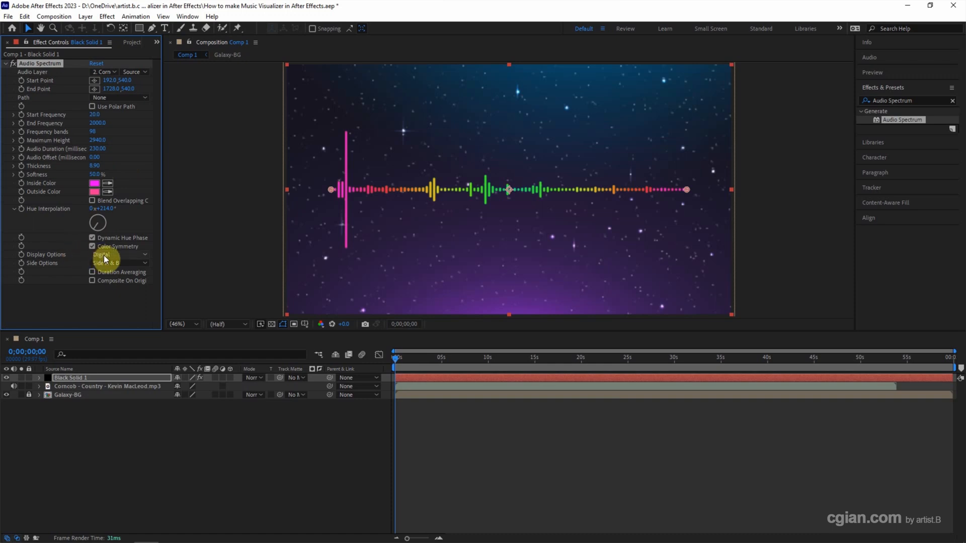
{"action": "left_click", "coordinate": [117, 254]}
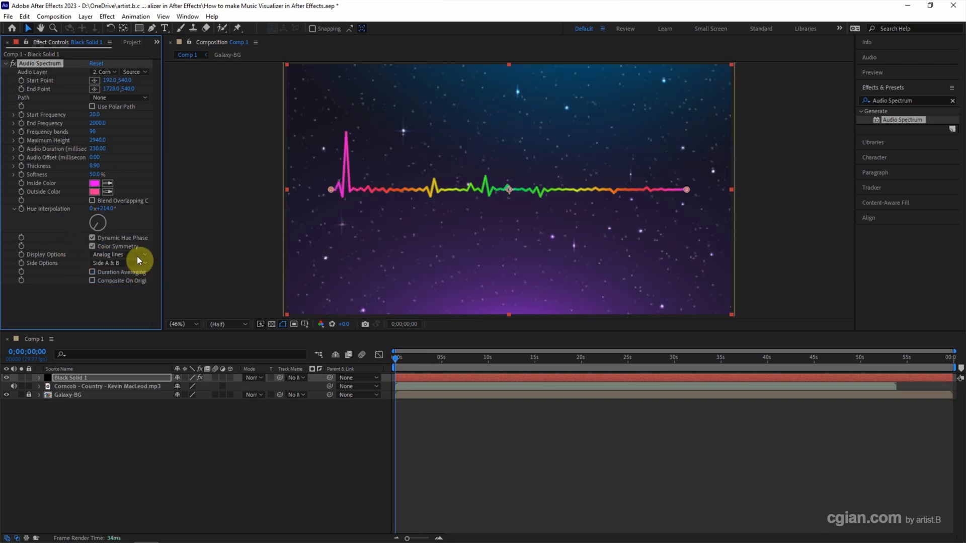
{"action": "left_click", "coordinate": [118, 255]}
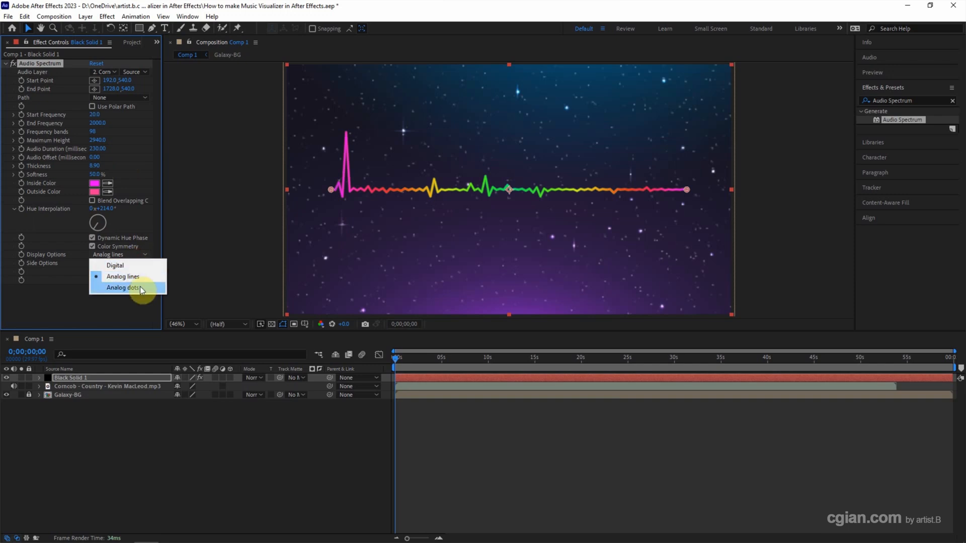
{"action": "left_click", "coordinate": [122, 288]}
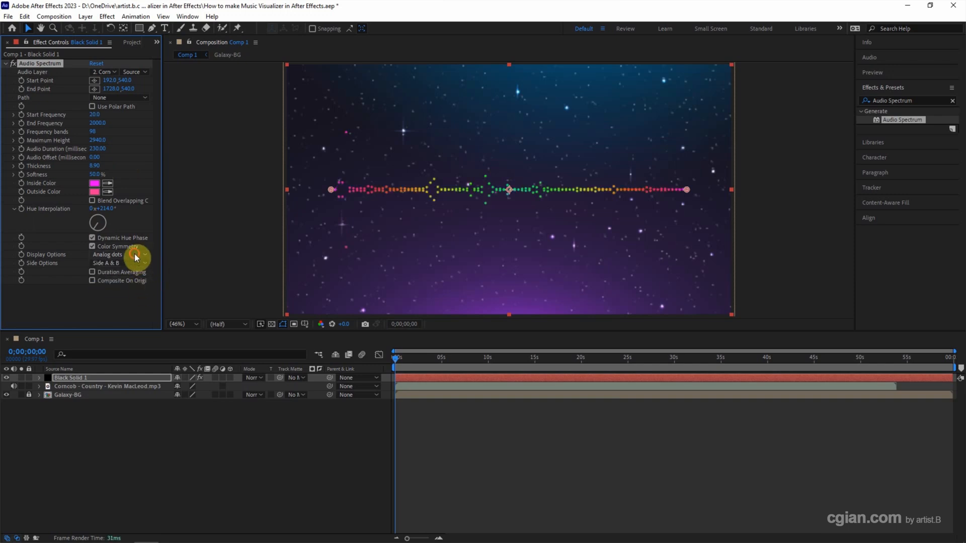
{"action": "left_click", "coordinate": [117, 255]}
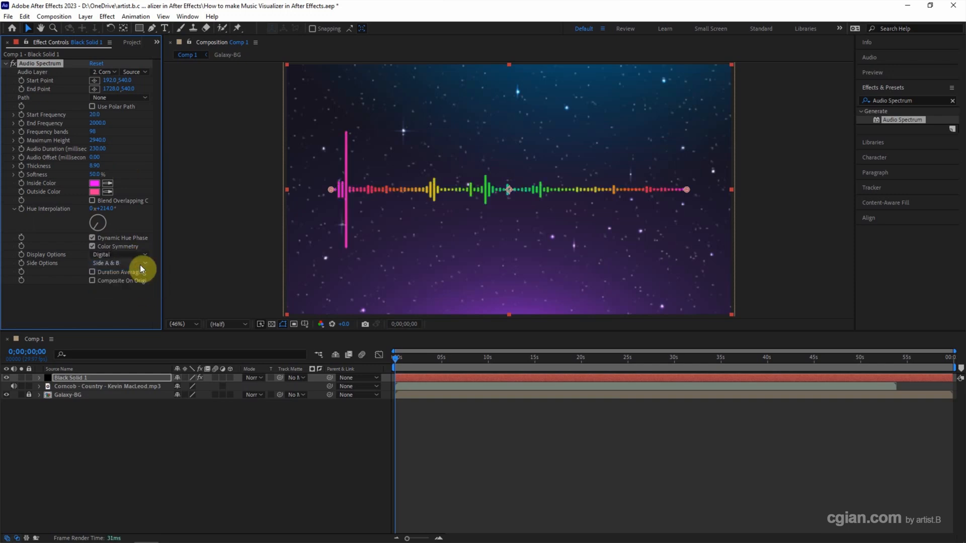
{"action": "left_click", "coordinate": [120, 263]}
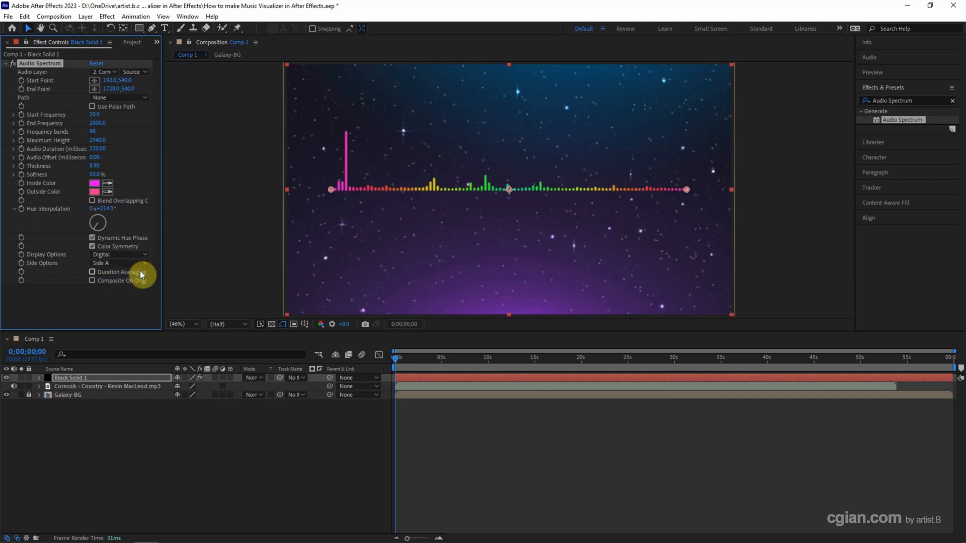
{"action": "left_click", "coordinate": [120, 263]}
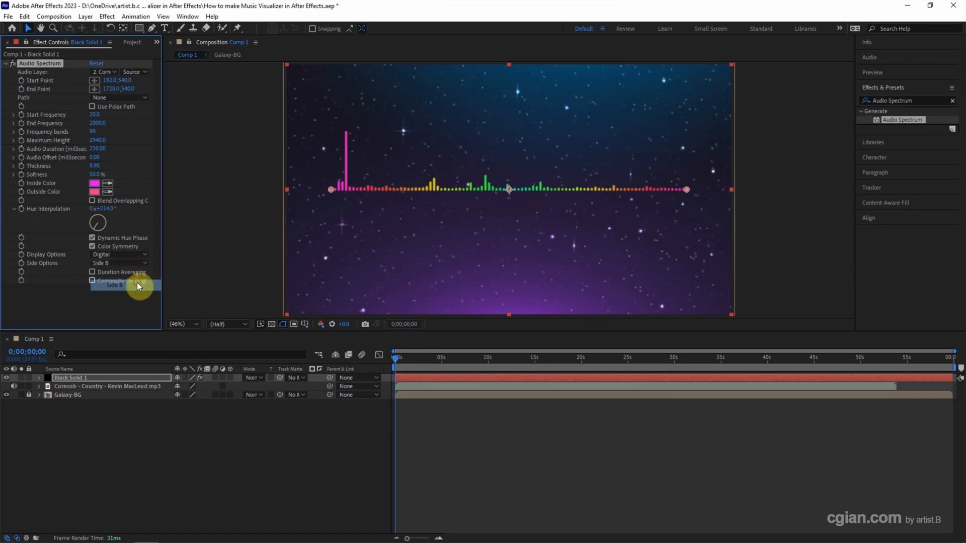
{"action": "left_click", "coordinate": [119, 263]}
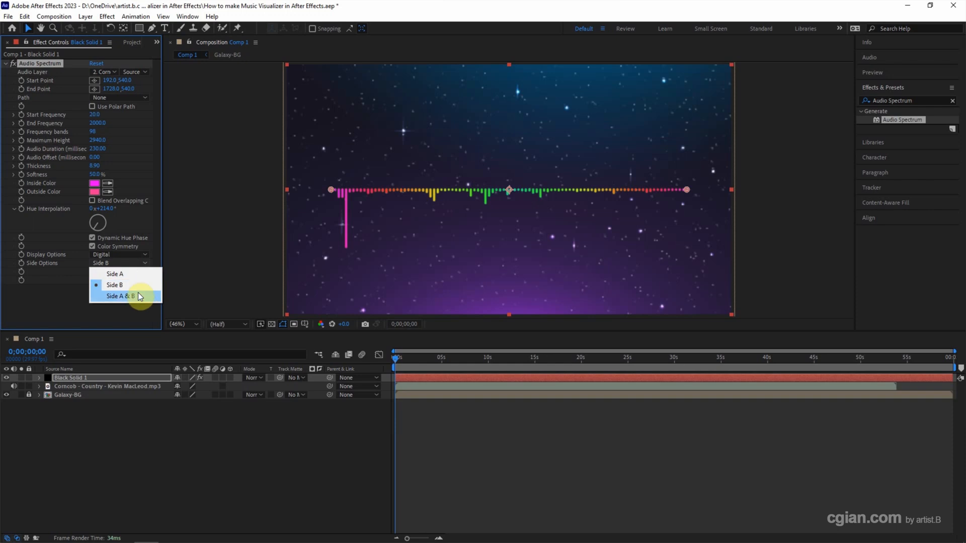
{"action": "left_click", "coordinate": [120, 296]}
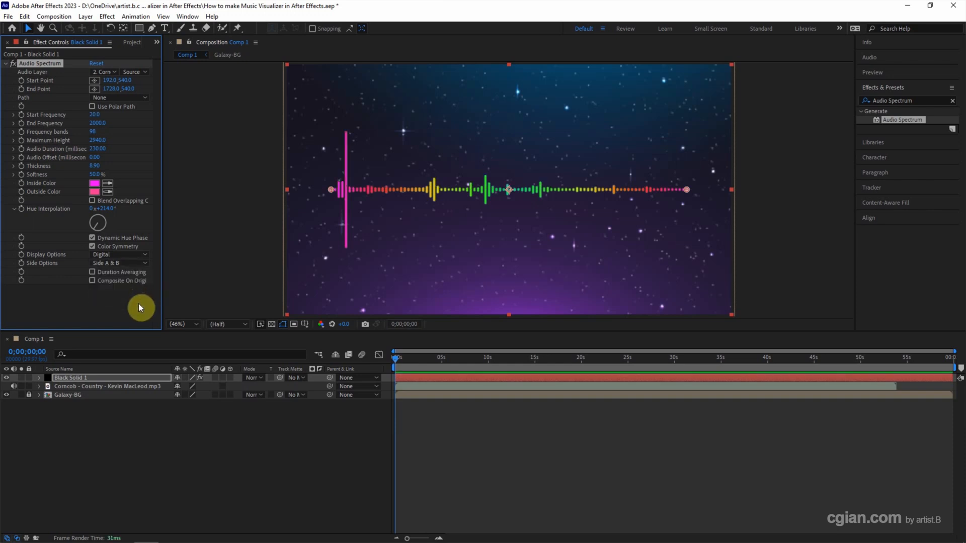